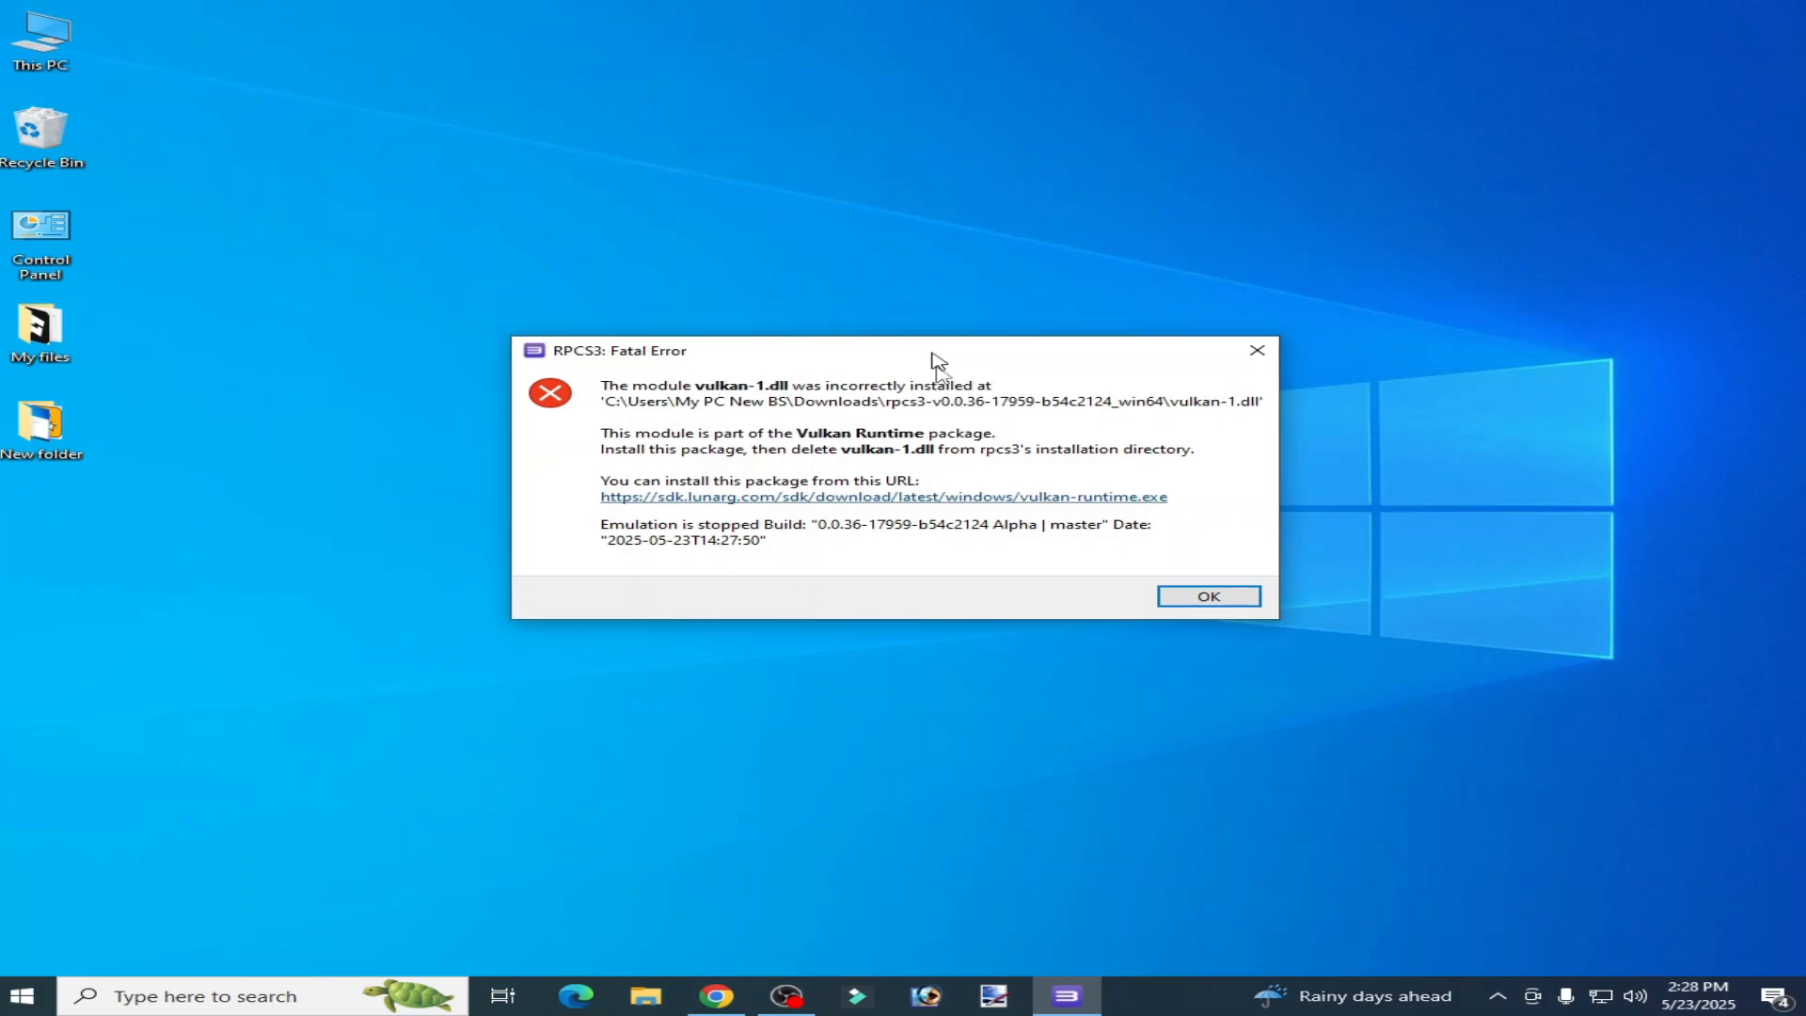
Step: Dismiss the vulkan-1.dll fatal error, relaunch RPCS3 from its shortcut, and dismiss it again
{"action": "left_click", "coordinate": [1207, 596]}
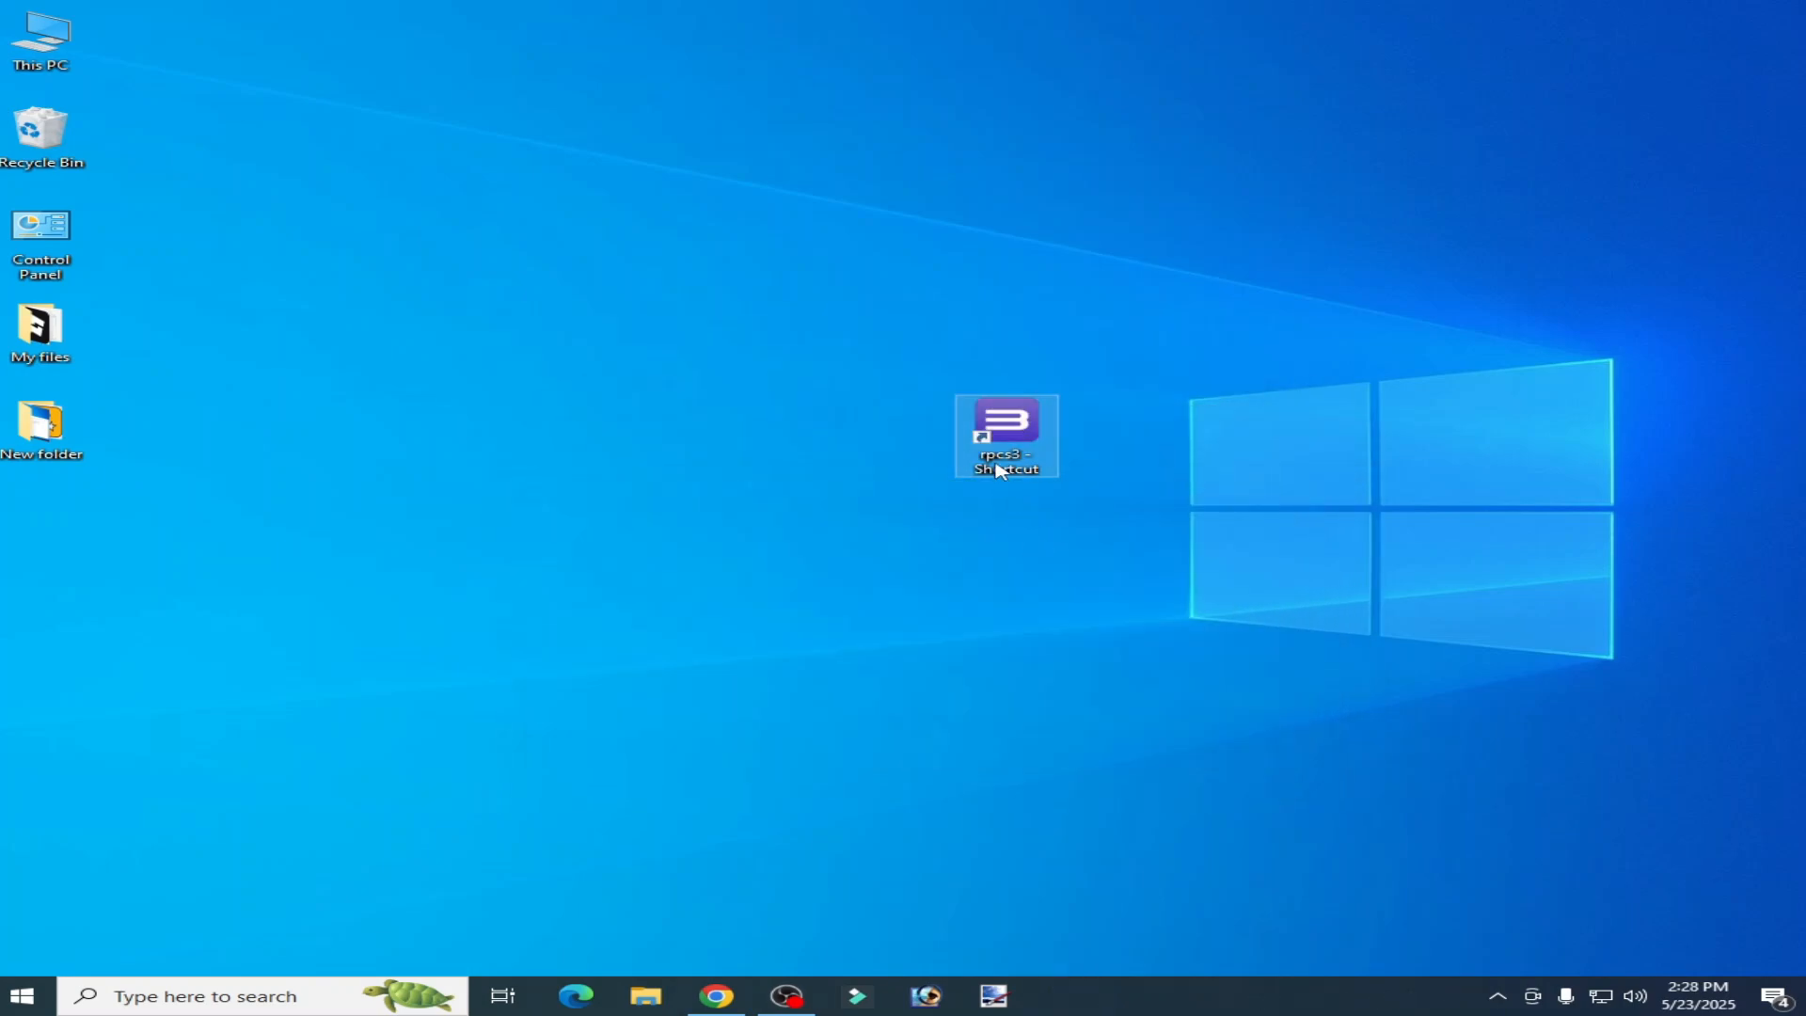
{"action": "double_click", "coordinate": [1004, 435]}
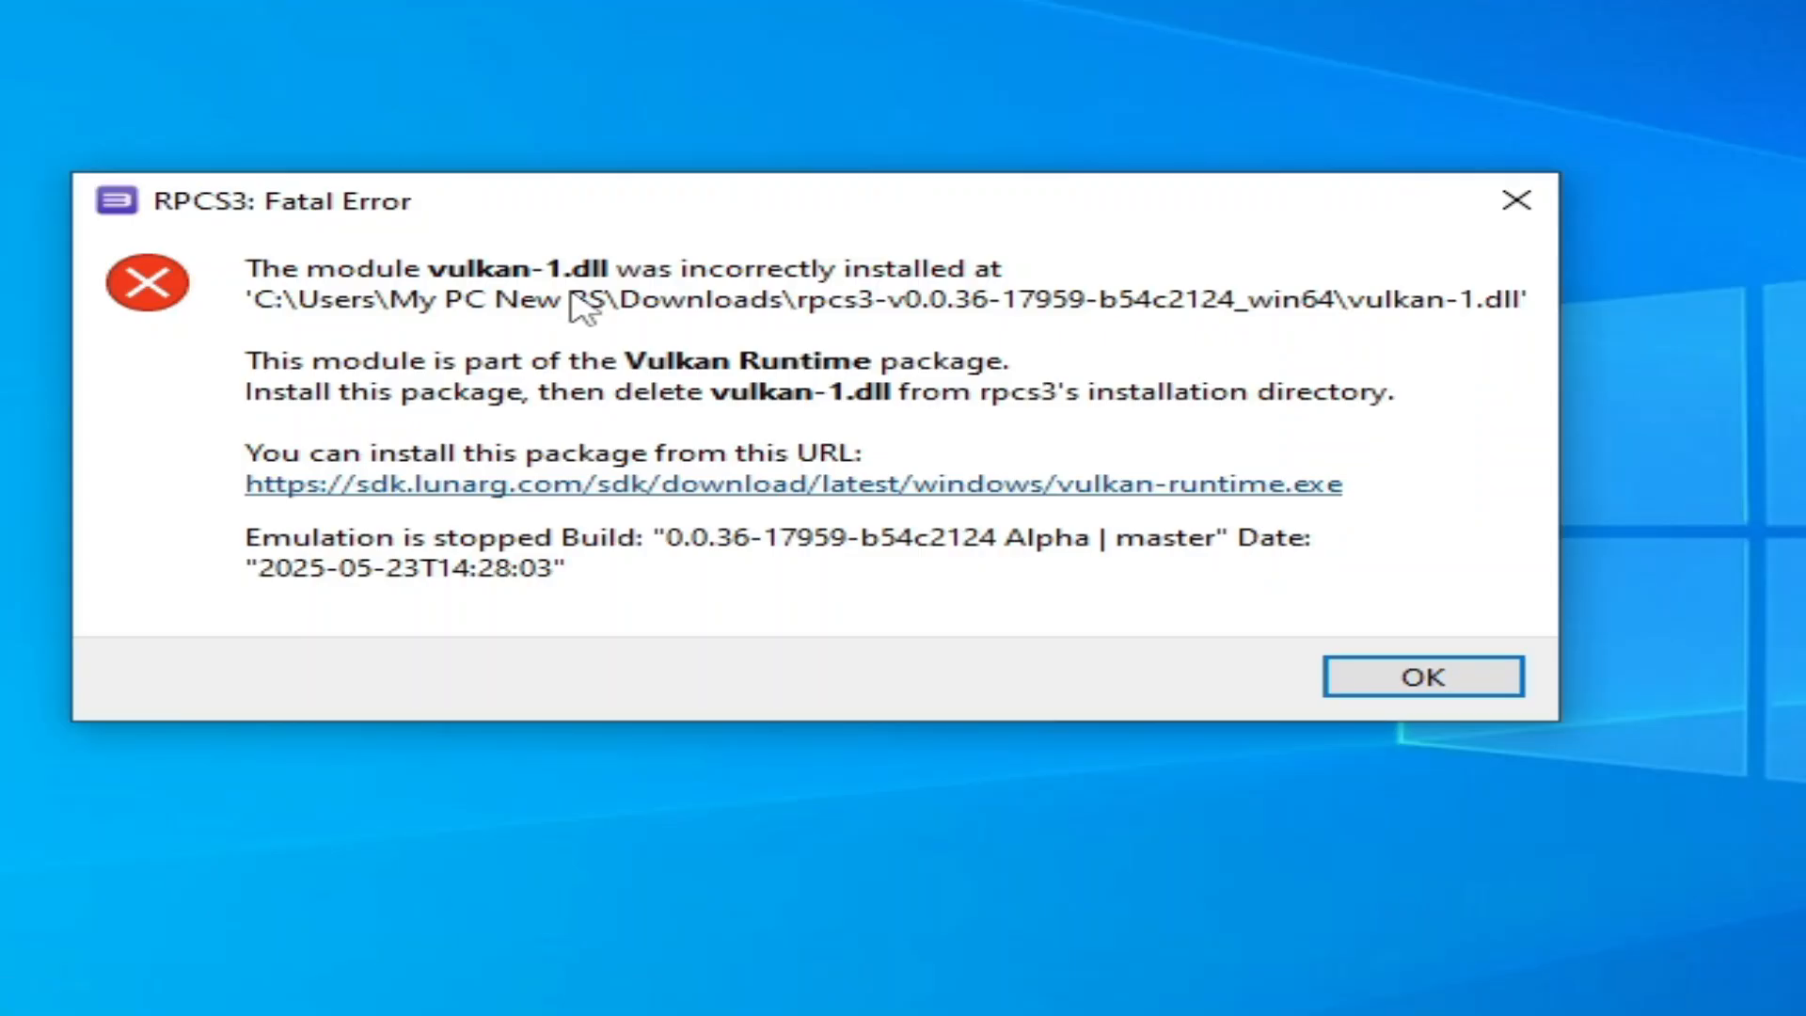
{"action": "mouse_move", "coordinate": [887, 298]}
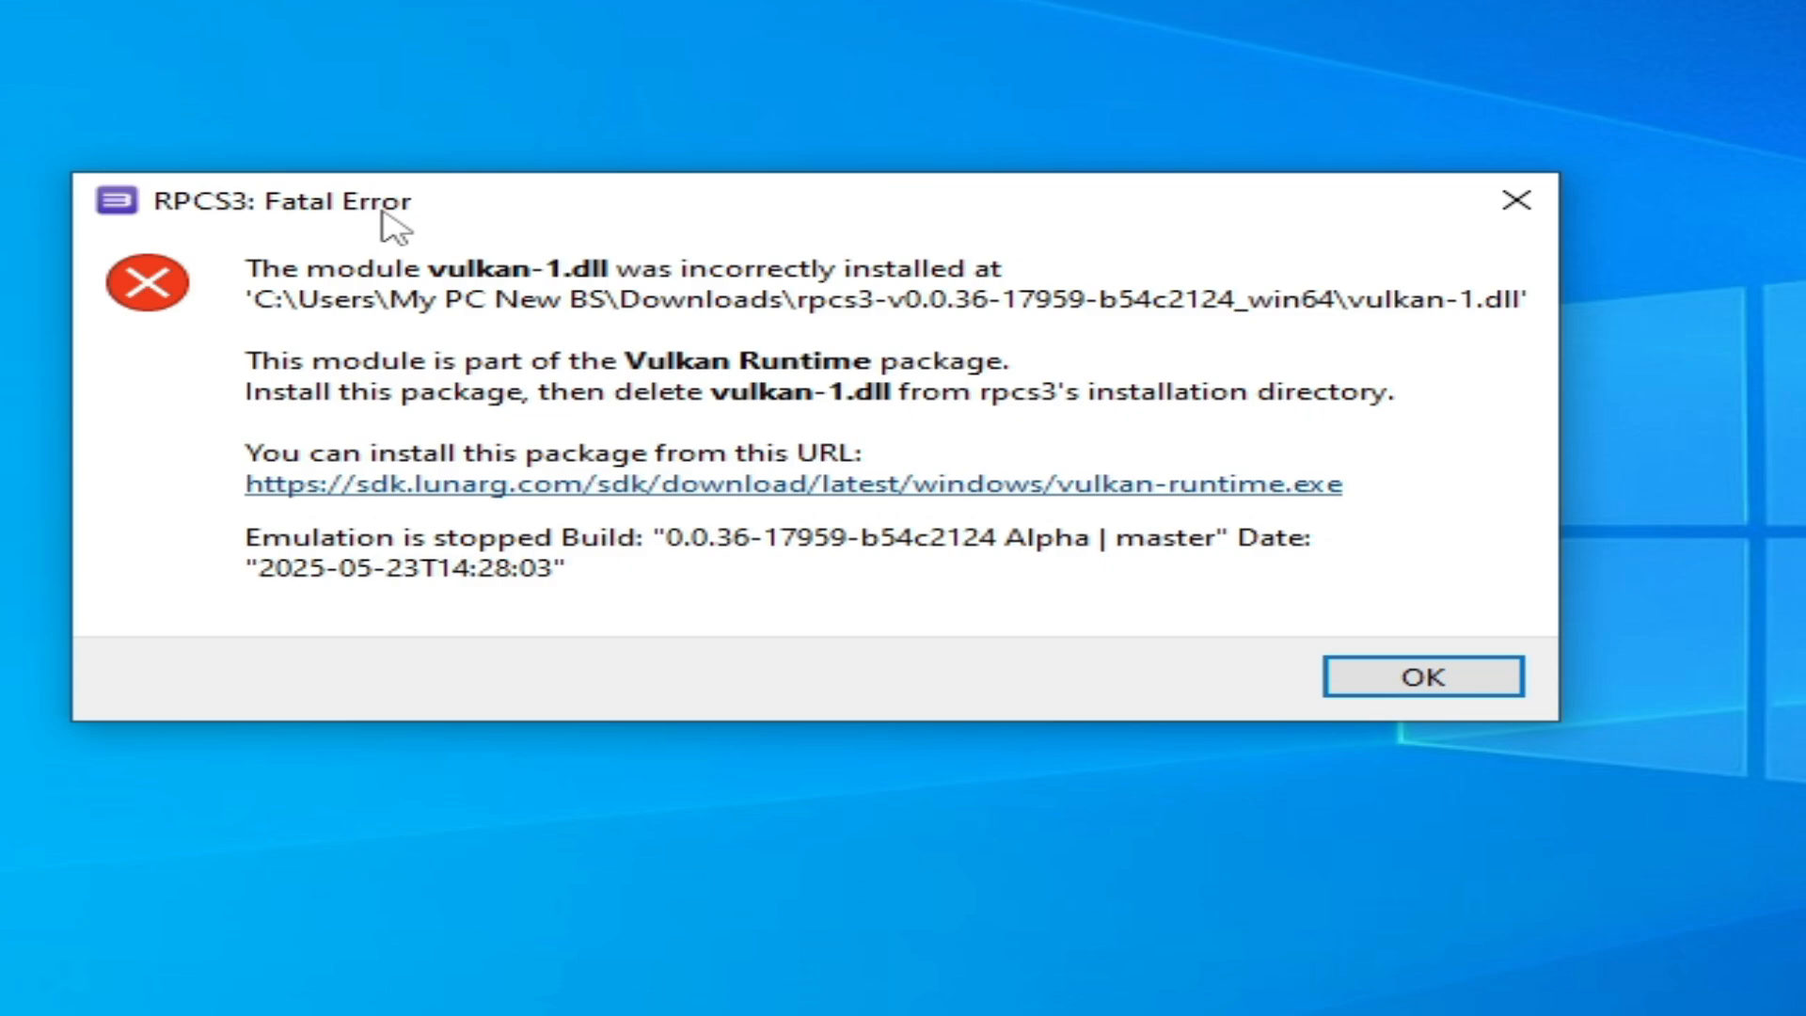
{"action": "mouse_move", "coordinate": [839, 579]}
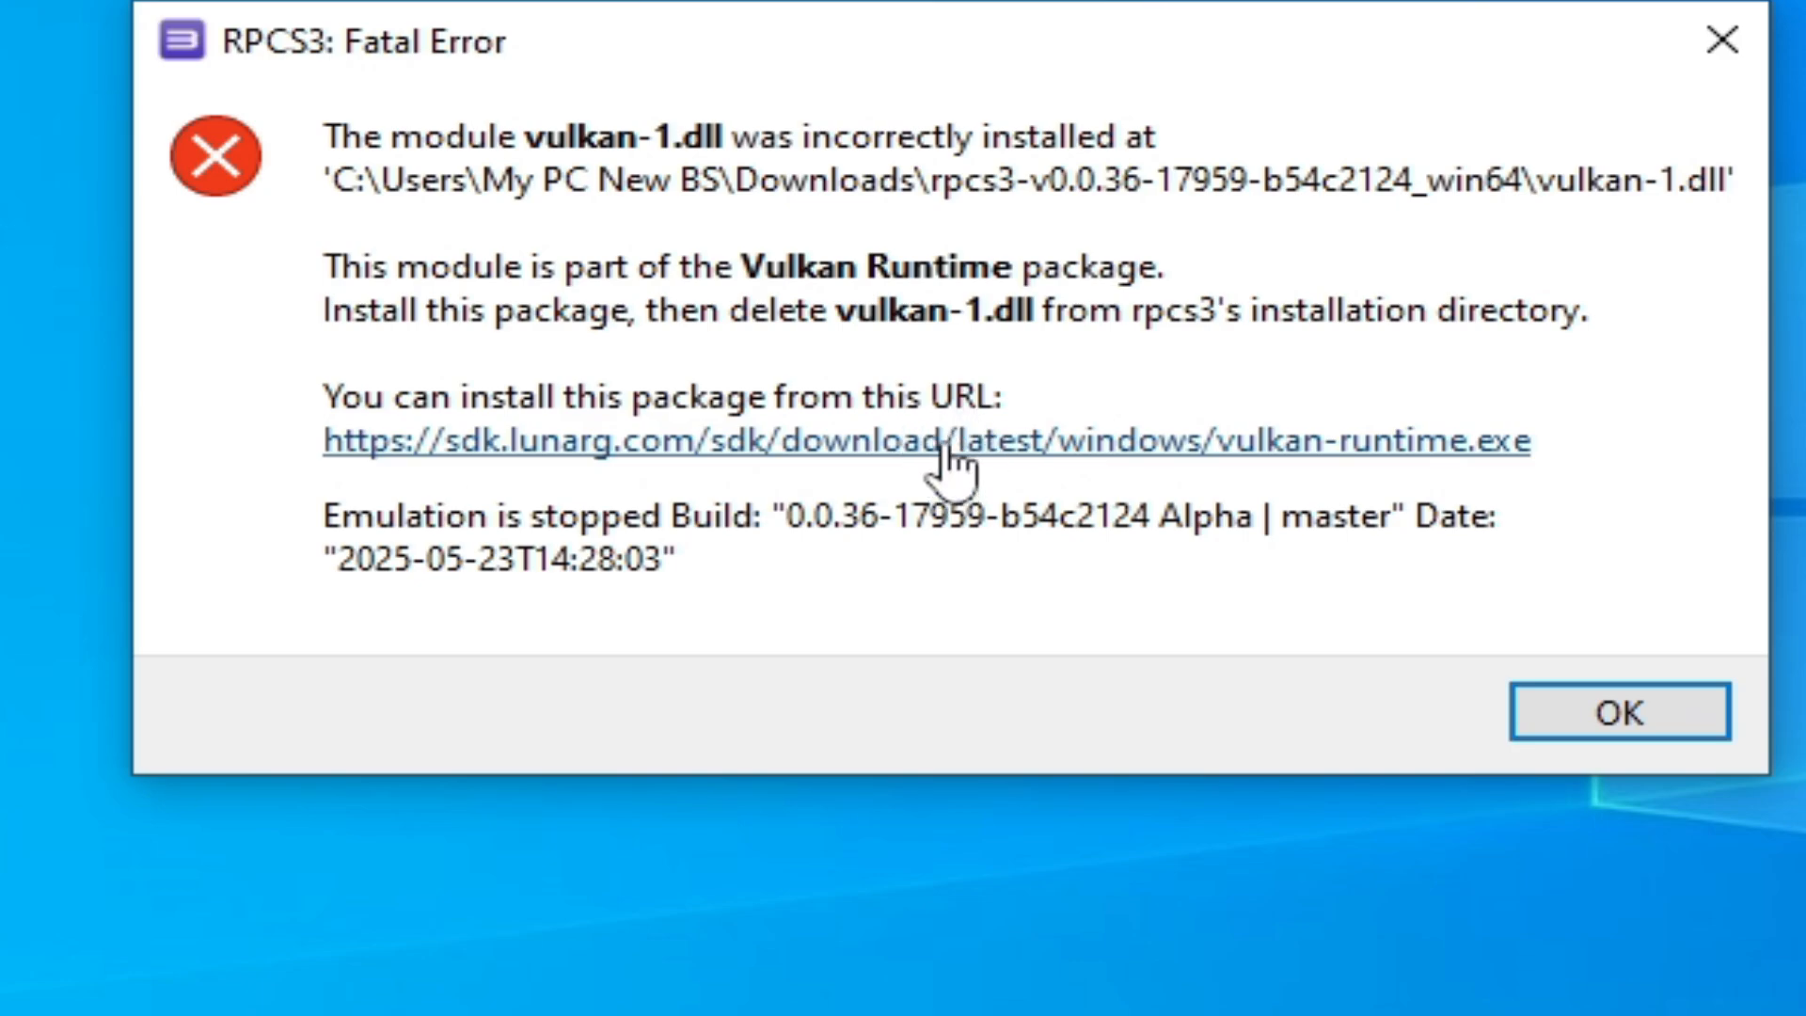
{"action": "left_click", "coordinate": [1618, 712]}
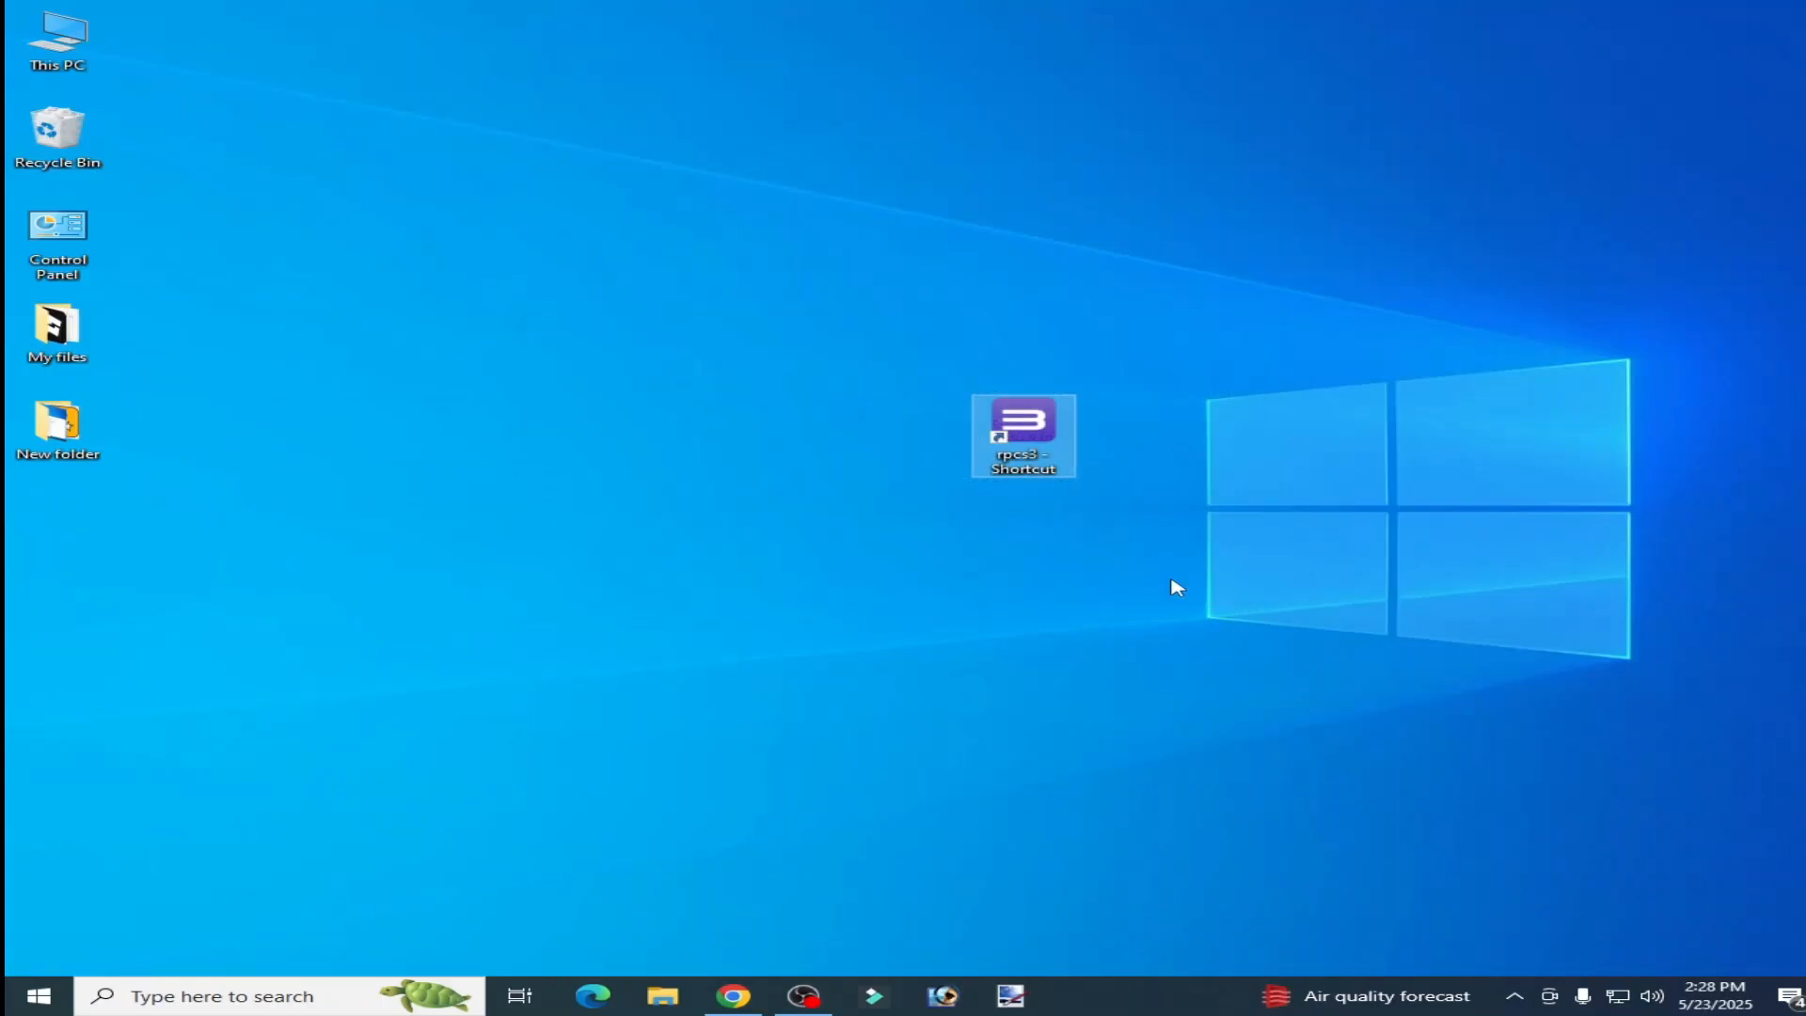
Step: Open the rpcs3 shortcut's file location and delete vulkan-1.dll from the install folder
{"action": "right_click", "coordinate": [1021, 436]}
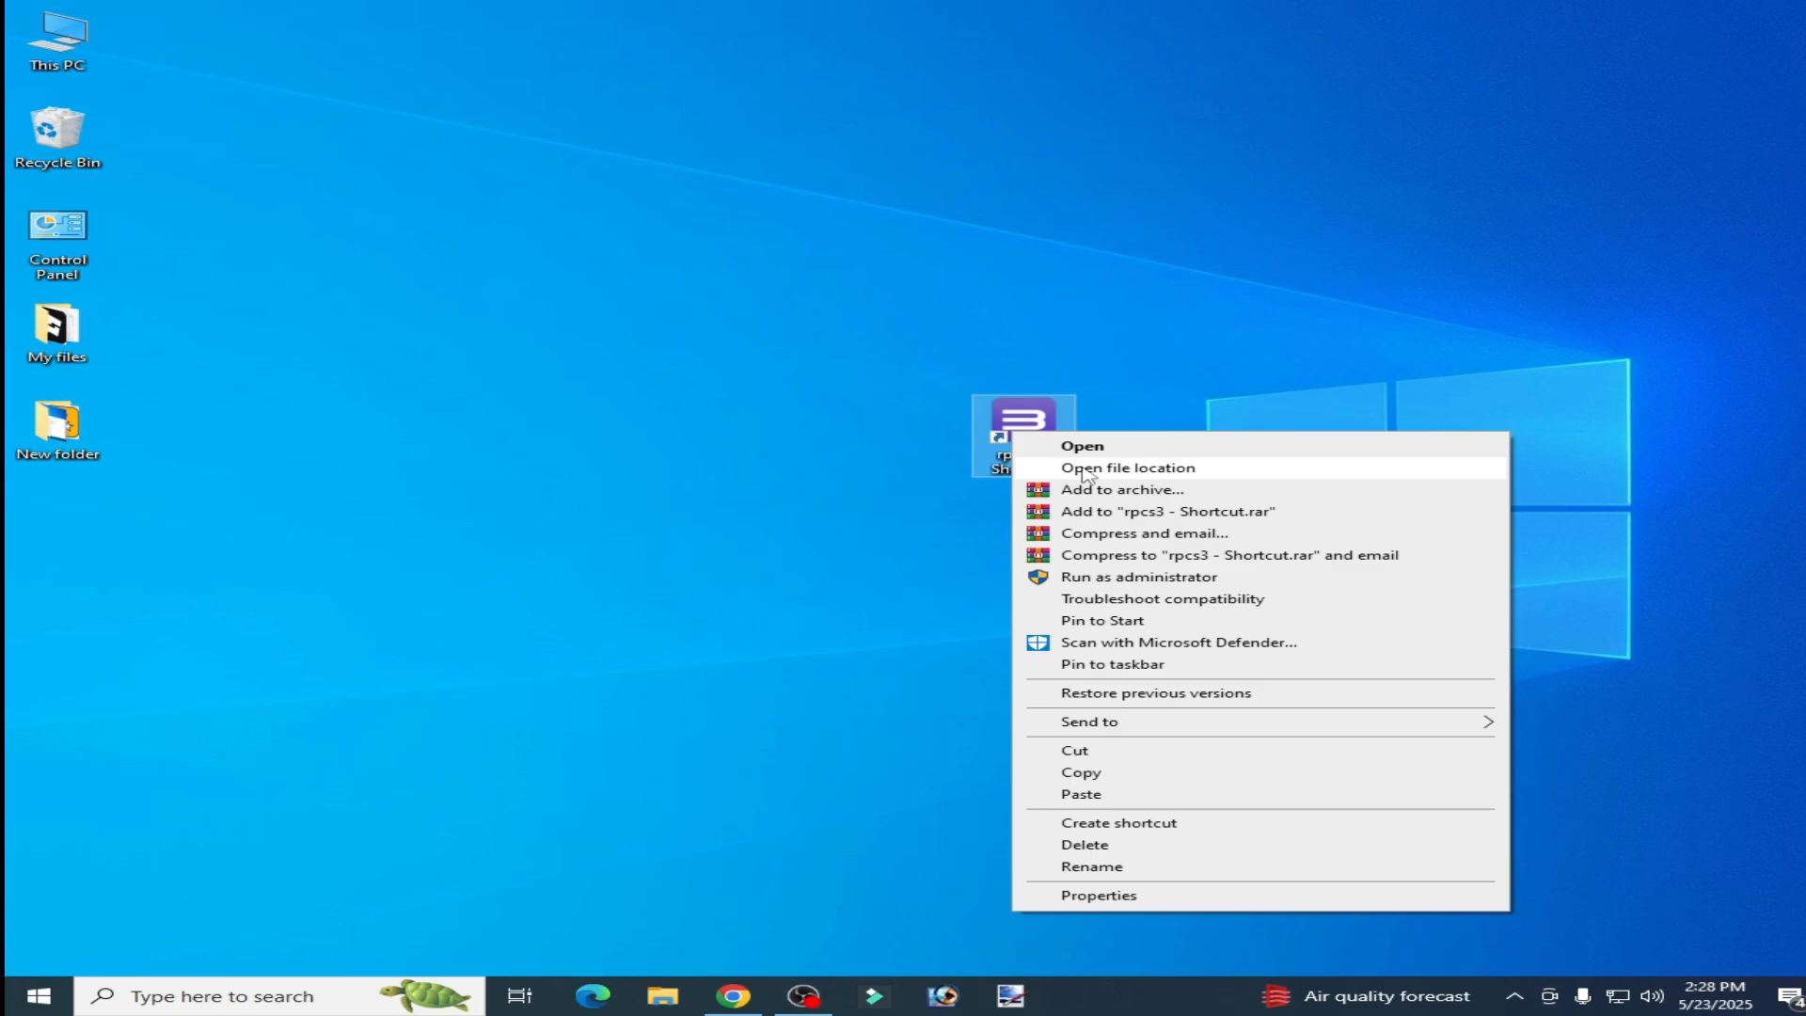
{"action": "left_click", "coordinate": [1127, 466]}
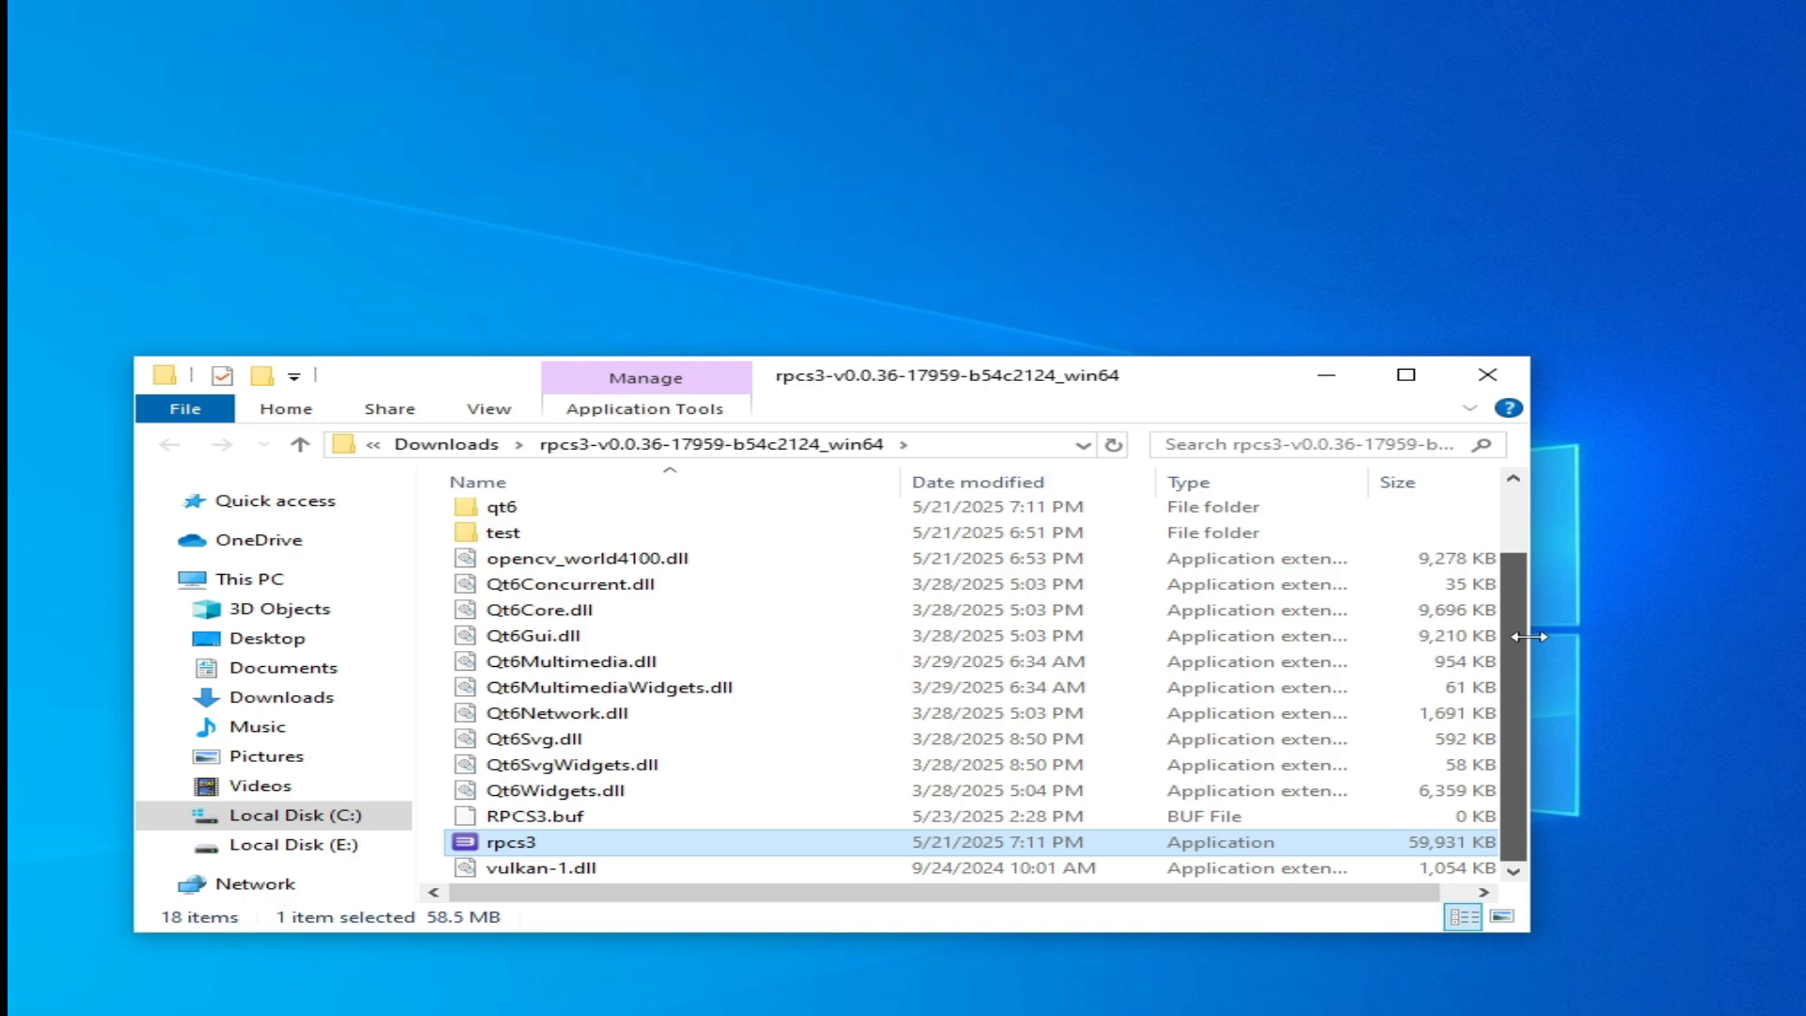
{"action": "left_click", "coordinate": [542, 868]}
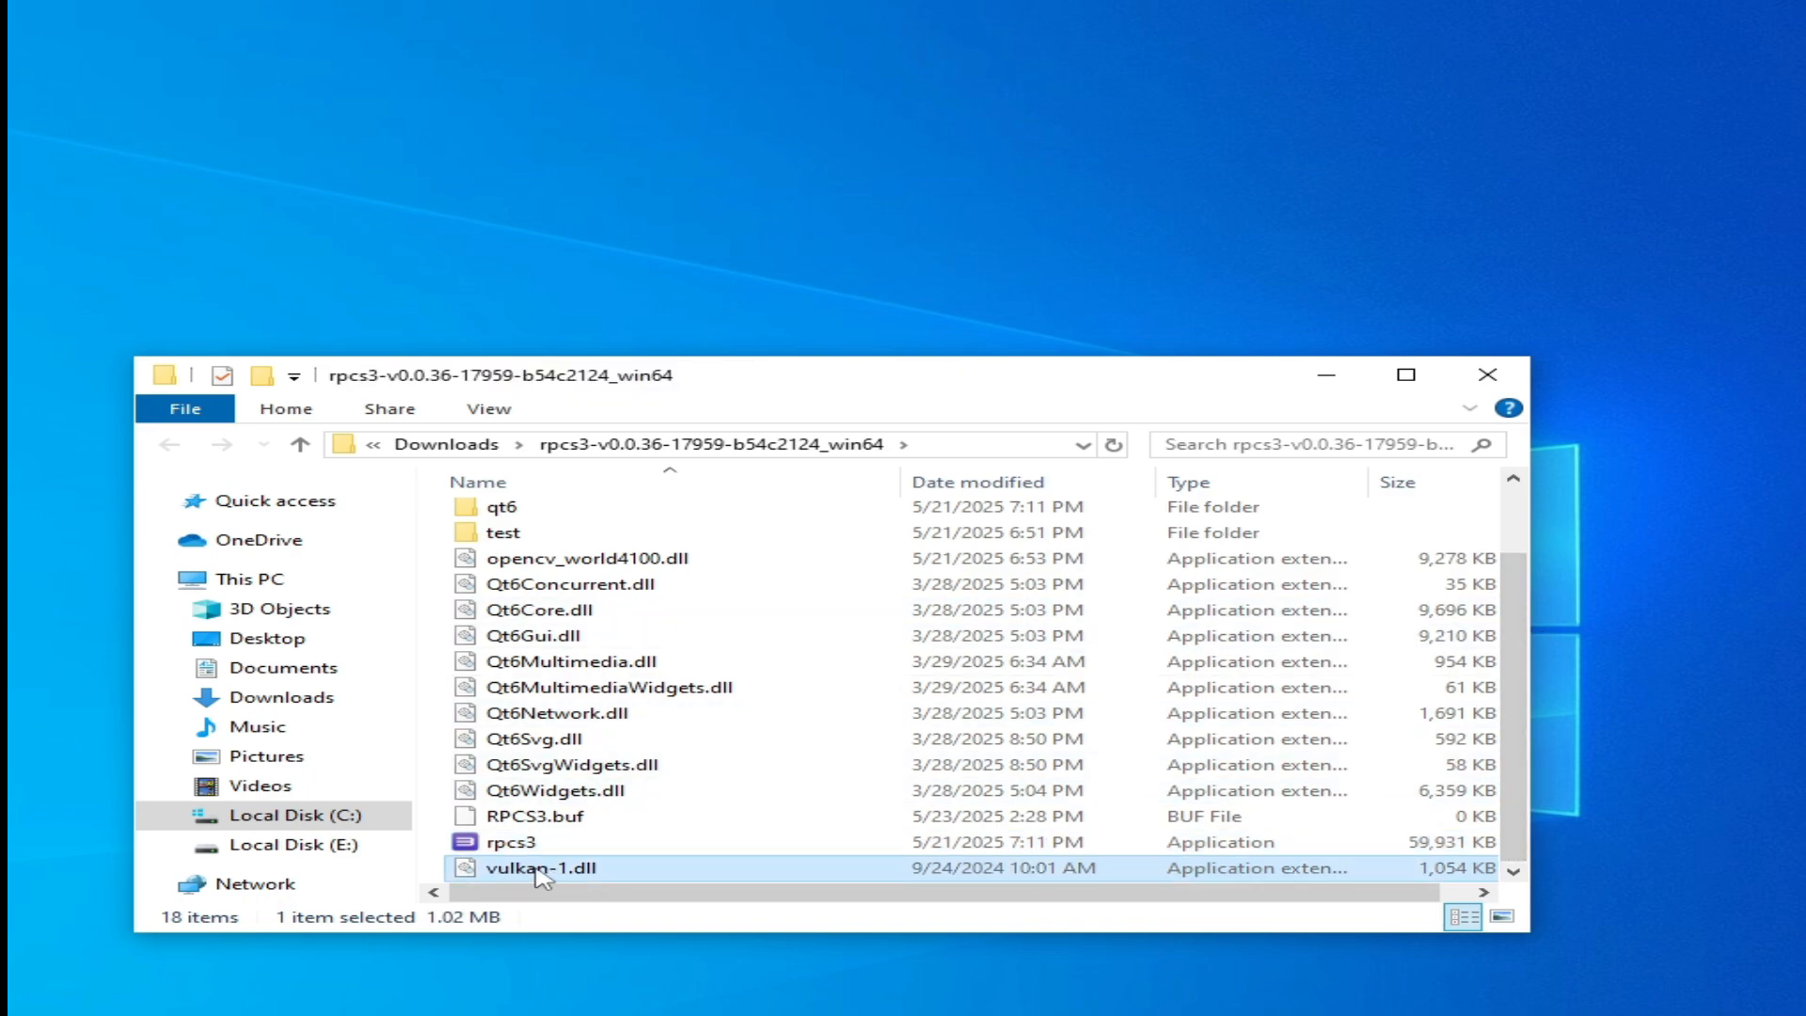
{"action": "mouse_move", "coordinate": [1069, 871]}
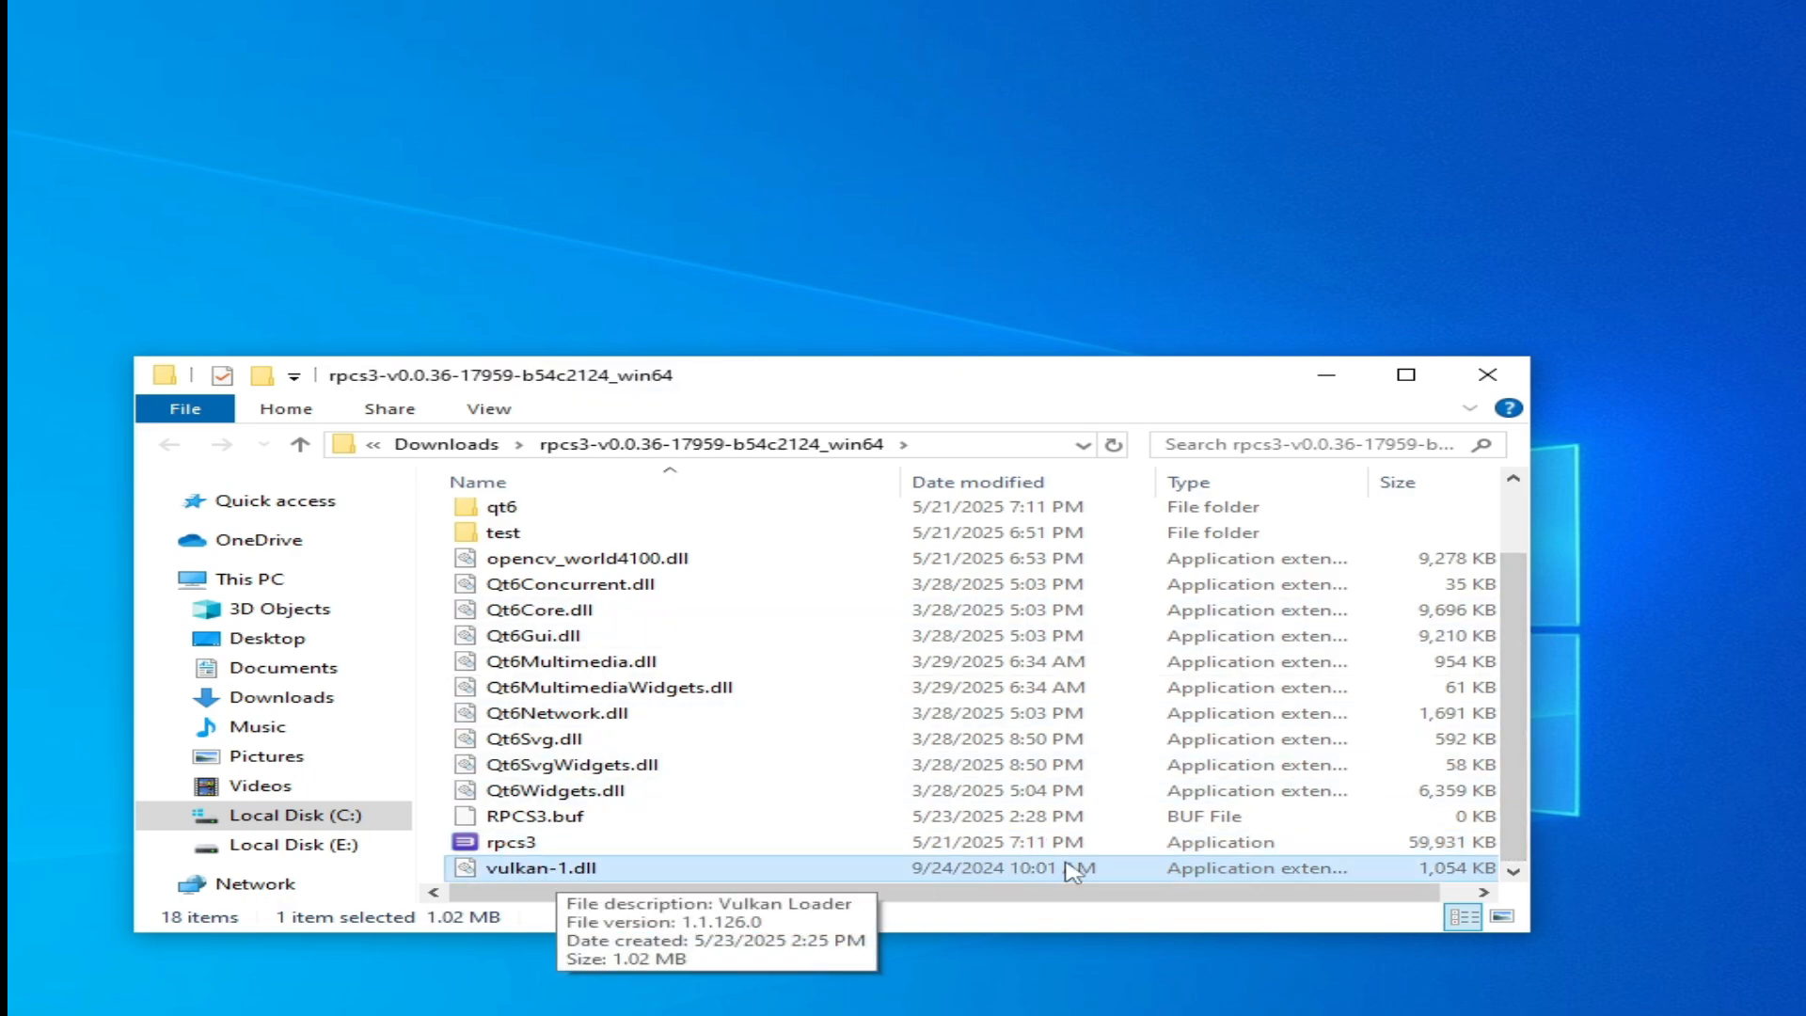
{"action": "right_click", "coordinate": [529, 868]}
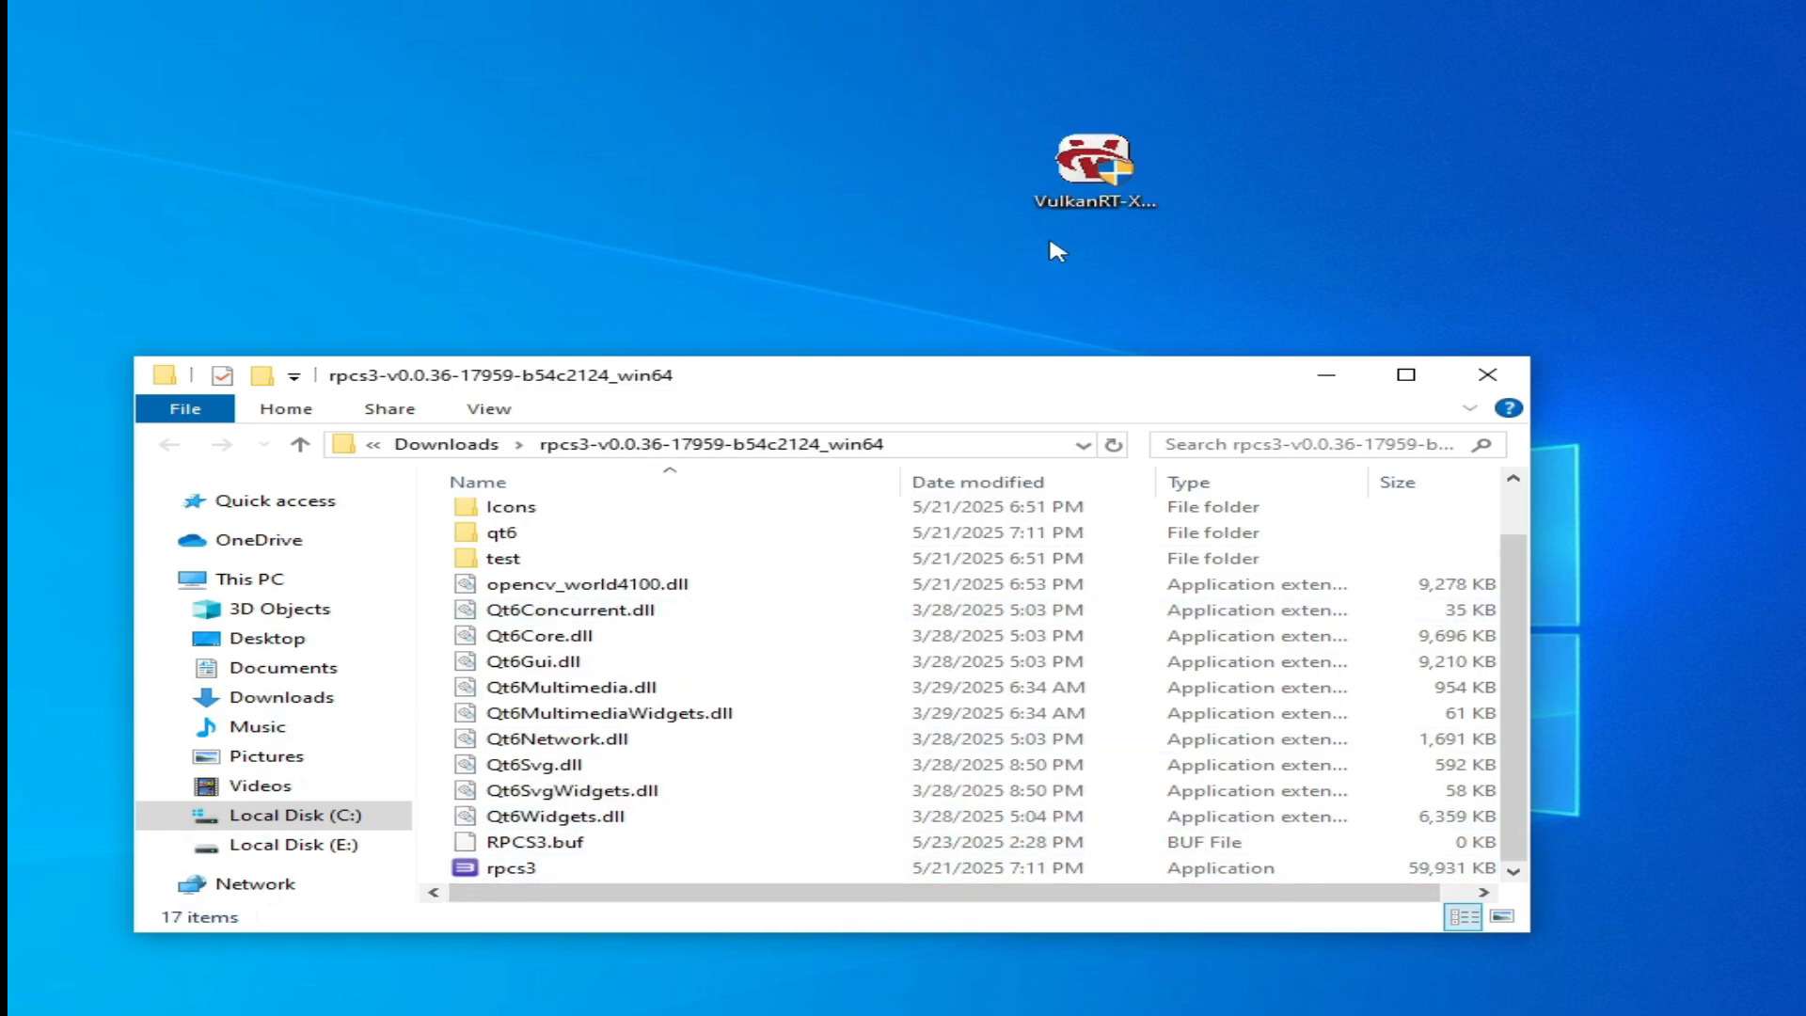
Step: Run the VulkanRT 1.4.313.0 installer as administrator and close it when finished
{"action": "left_click", "coordinate": [1094, 174]}
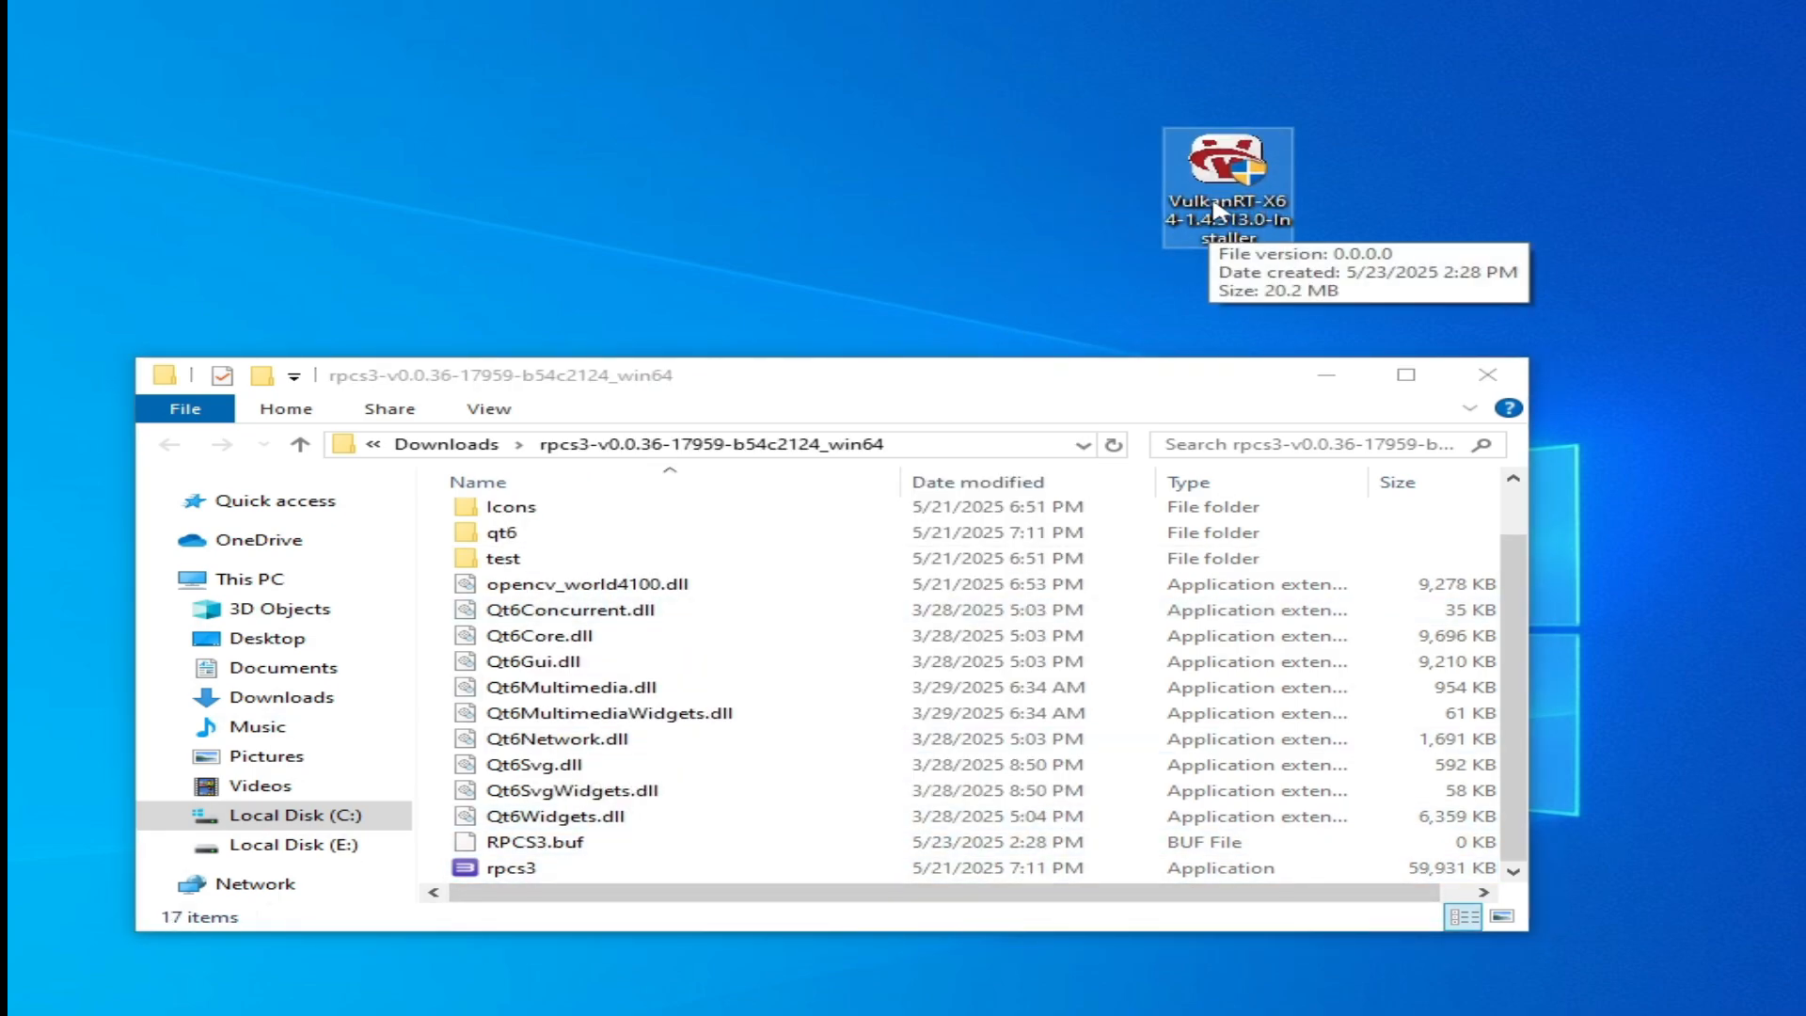
{"action": "right_click", "coordinate": [1229, 161]}
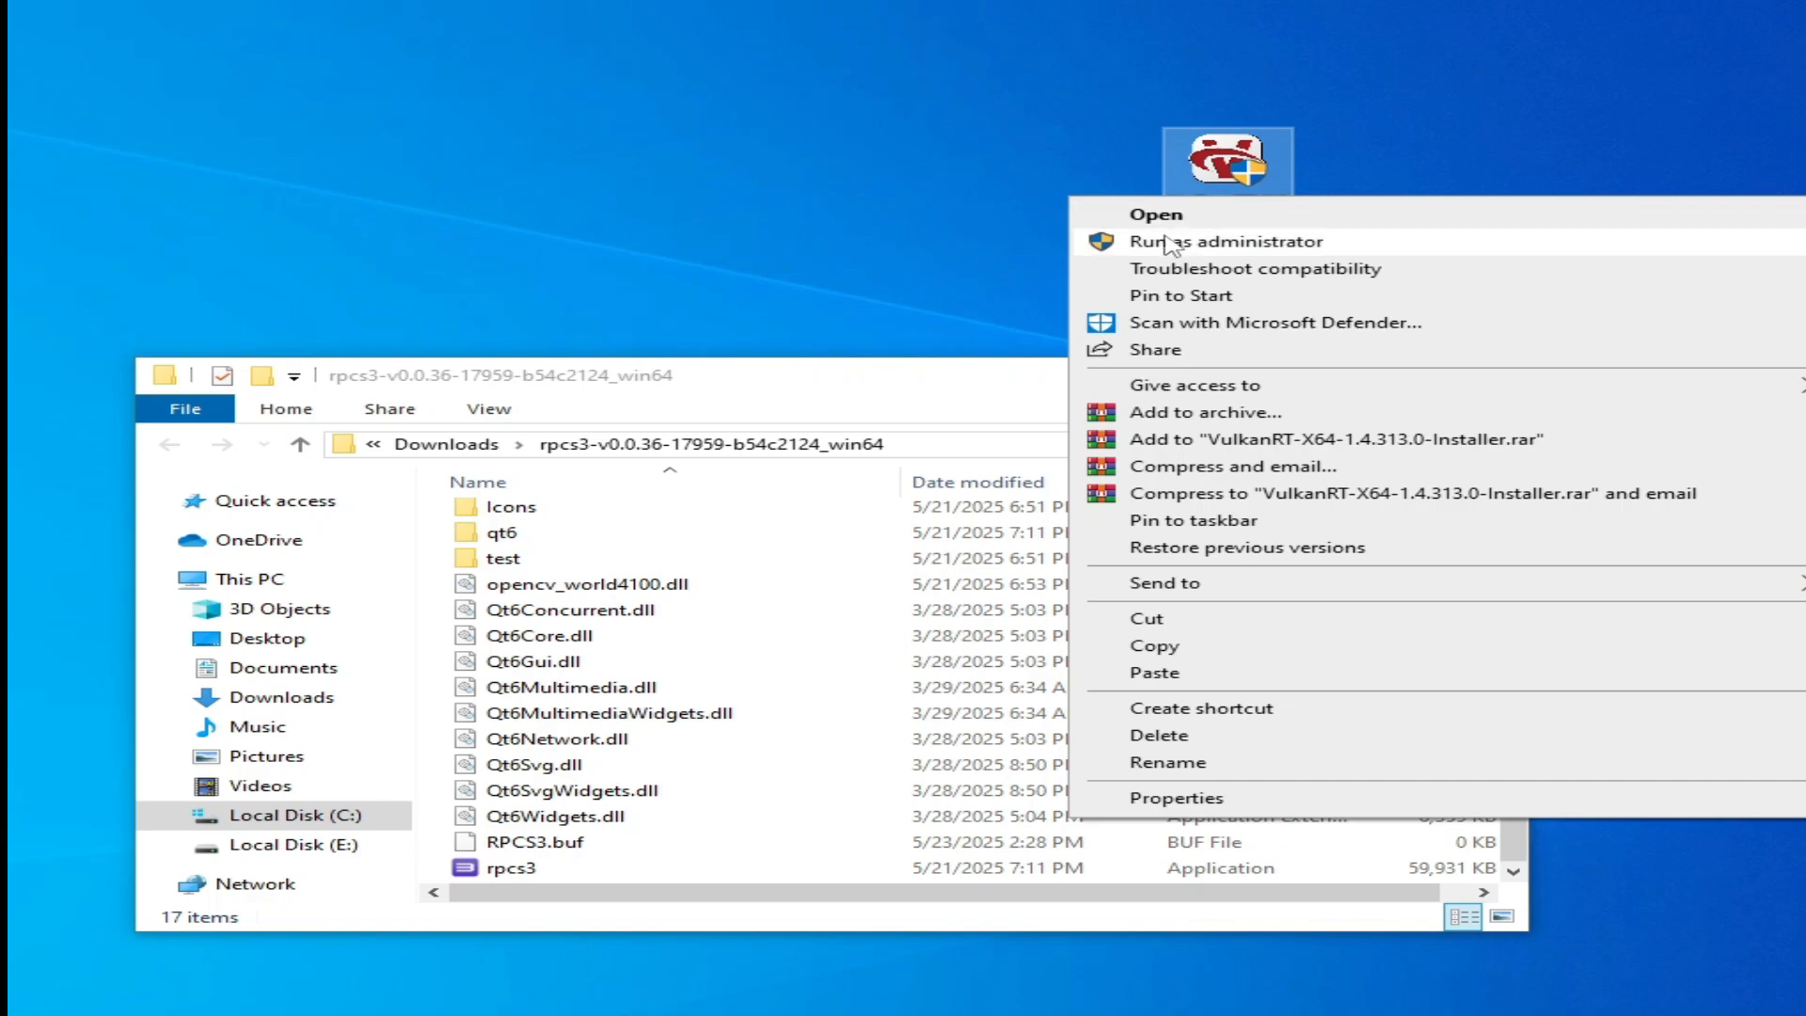
{"action": "left_click", "coordinate": [1205, 241]}
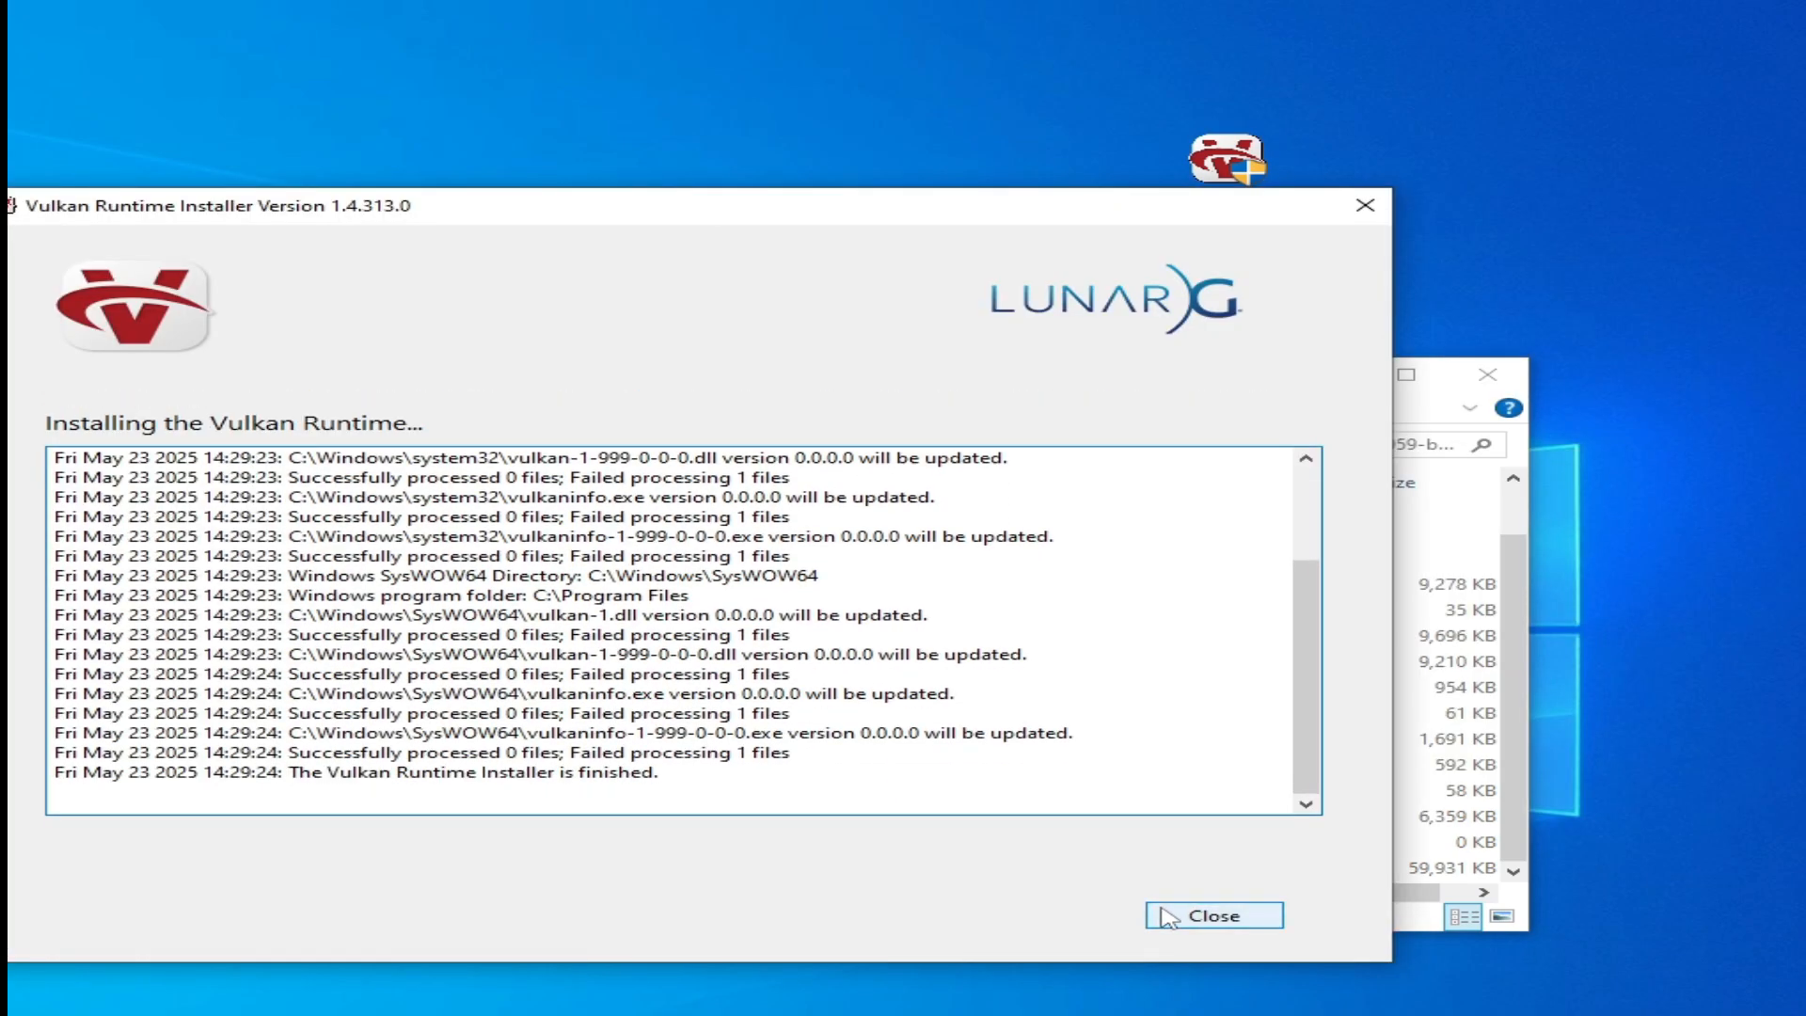
{"action": "left_click", "coordinate": [1212, 915]}
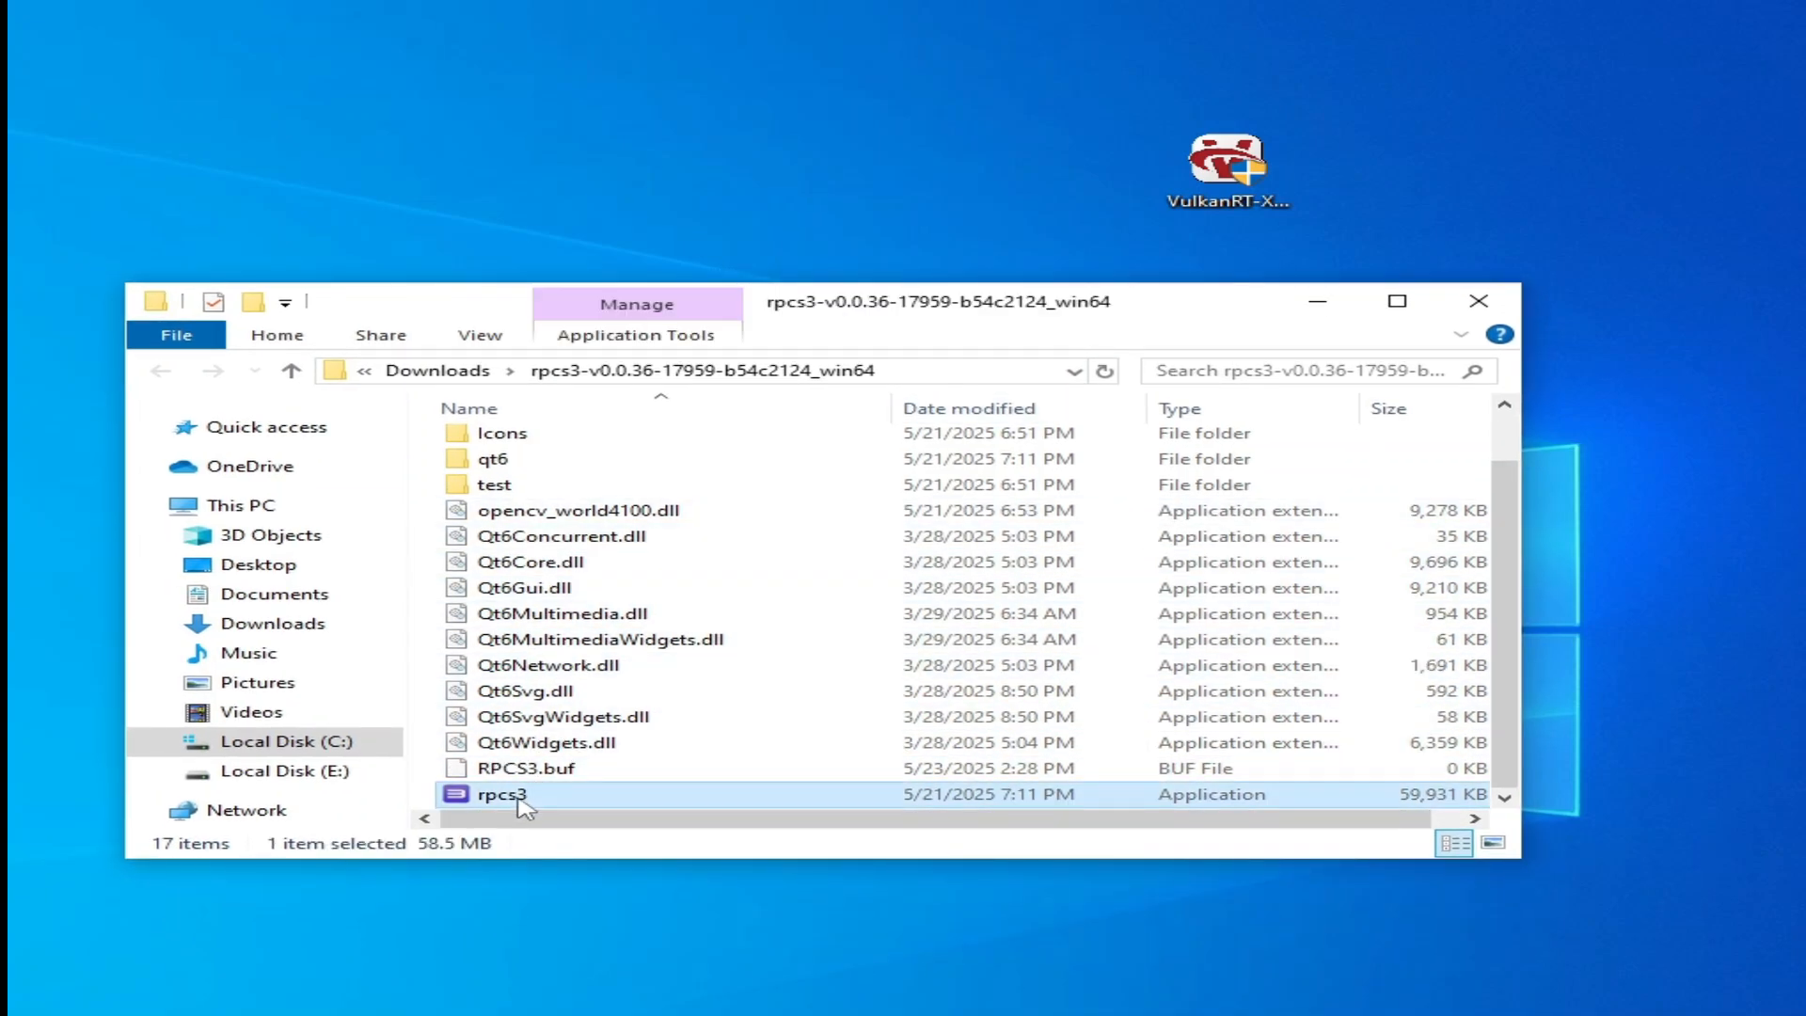
Step: Launch rpcs3.exe from File Explorer to reach the Welcome to RPCS3 dialog
{"action": "right_click", "coordinate": [503, 794]}
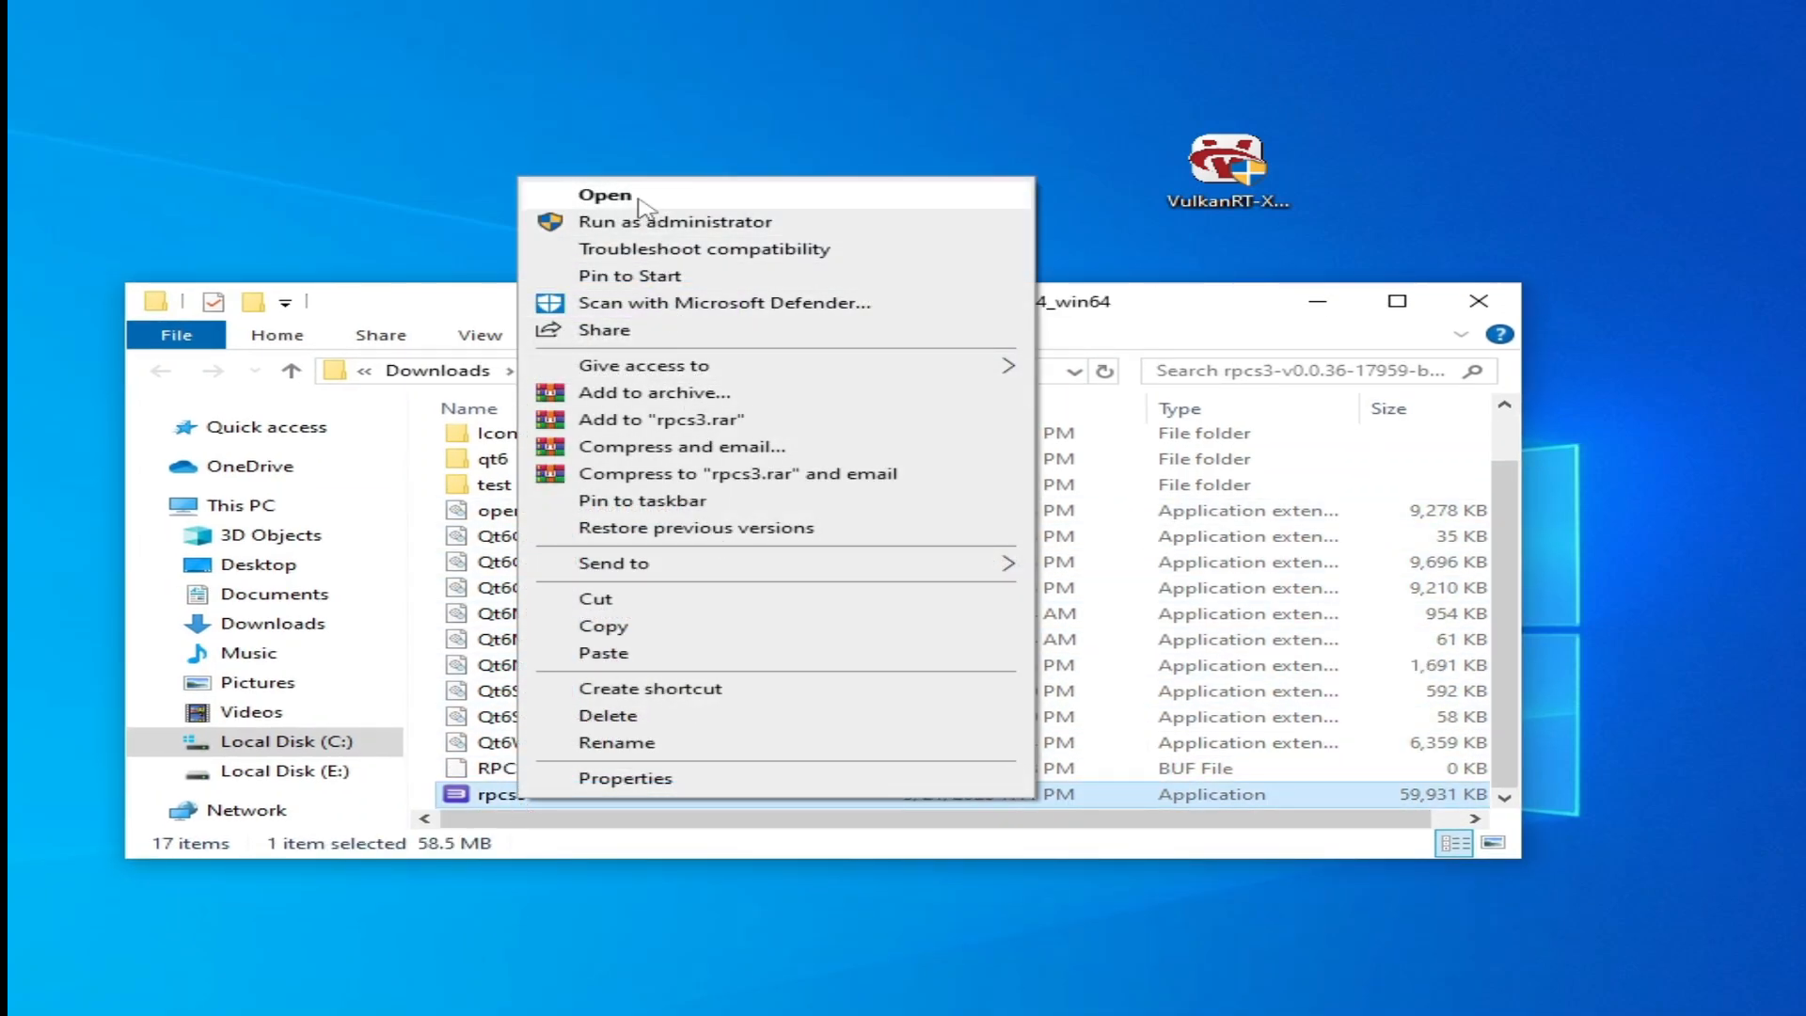
{"action": "left_click", "coordinate": [605, 194]}
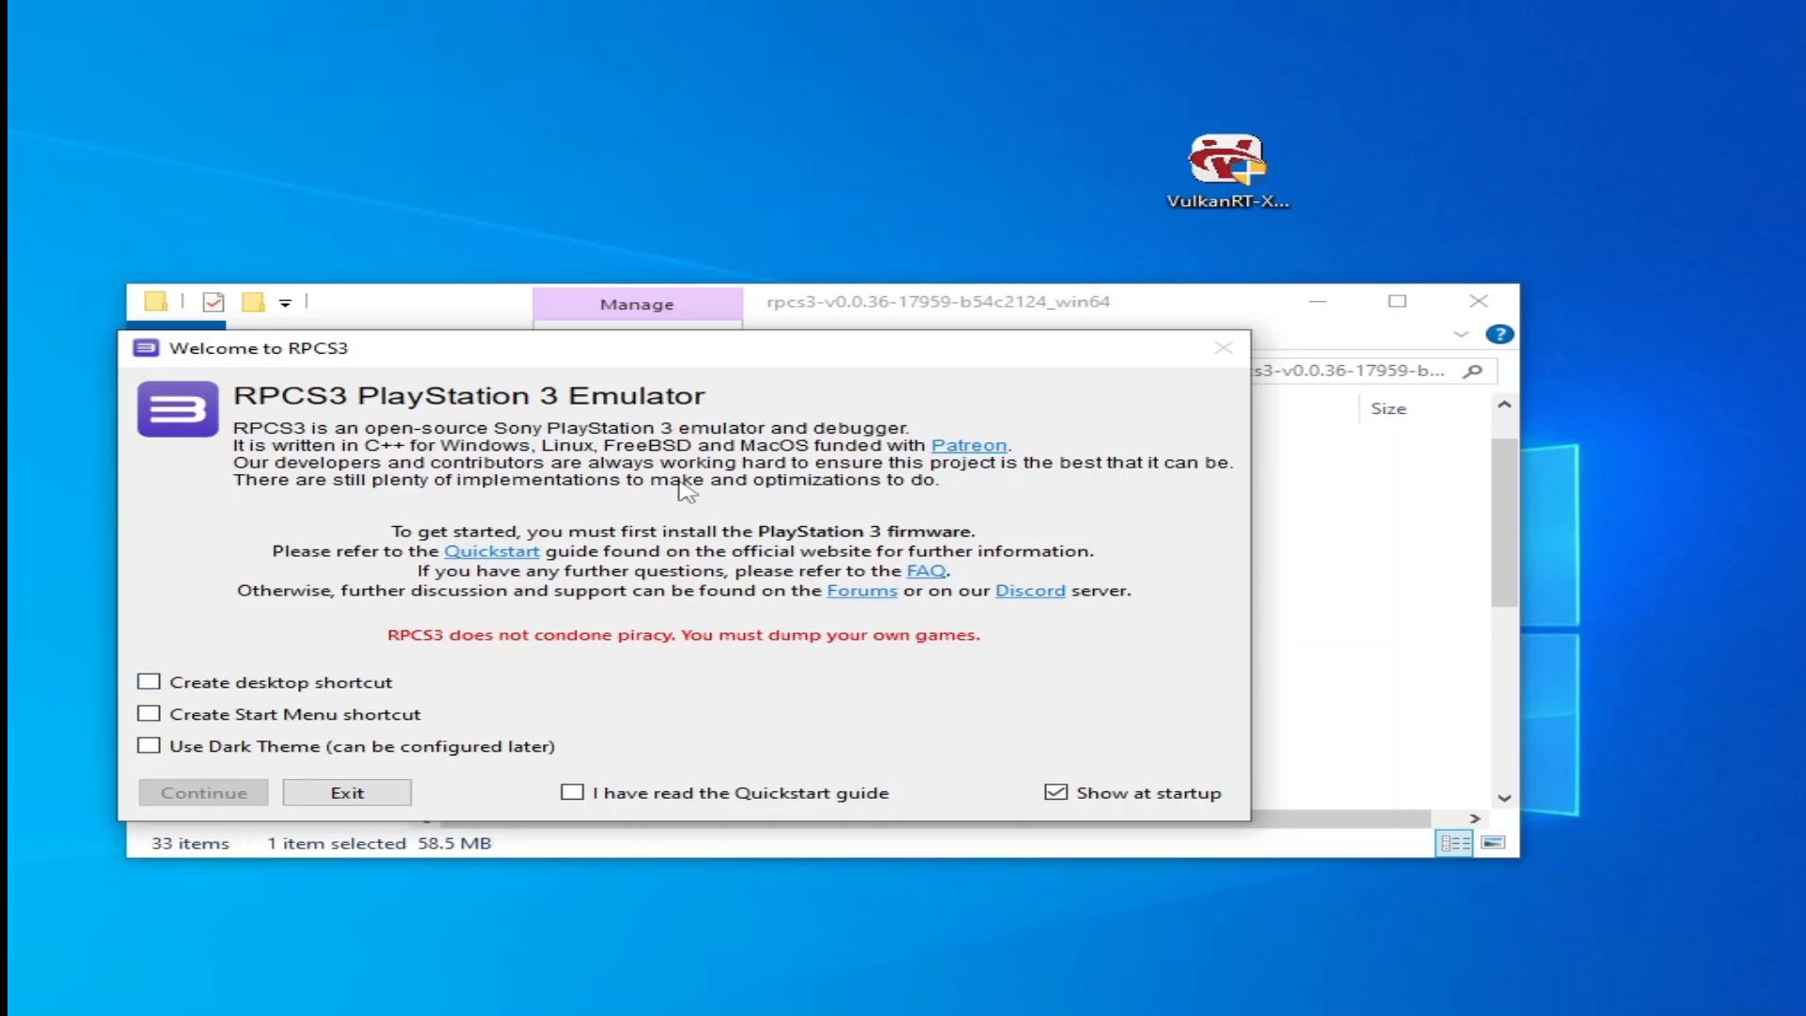
{"action": "mouse_move", "coordinate": [778, 616]}
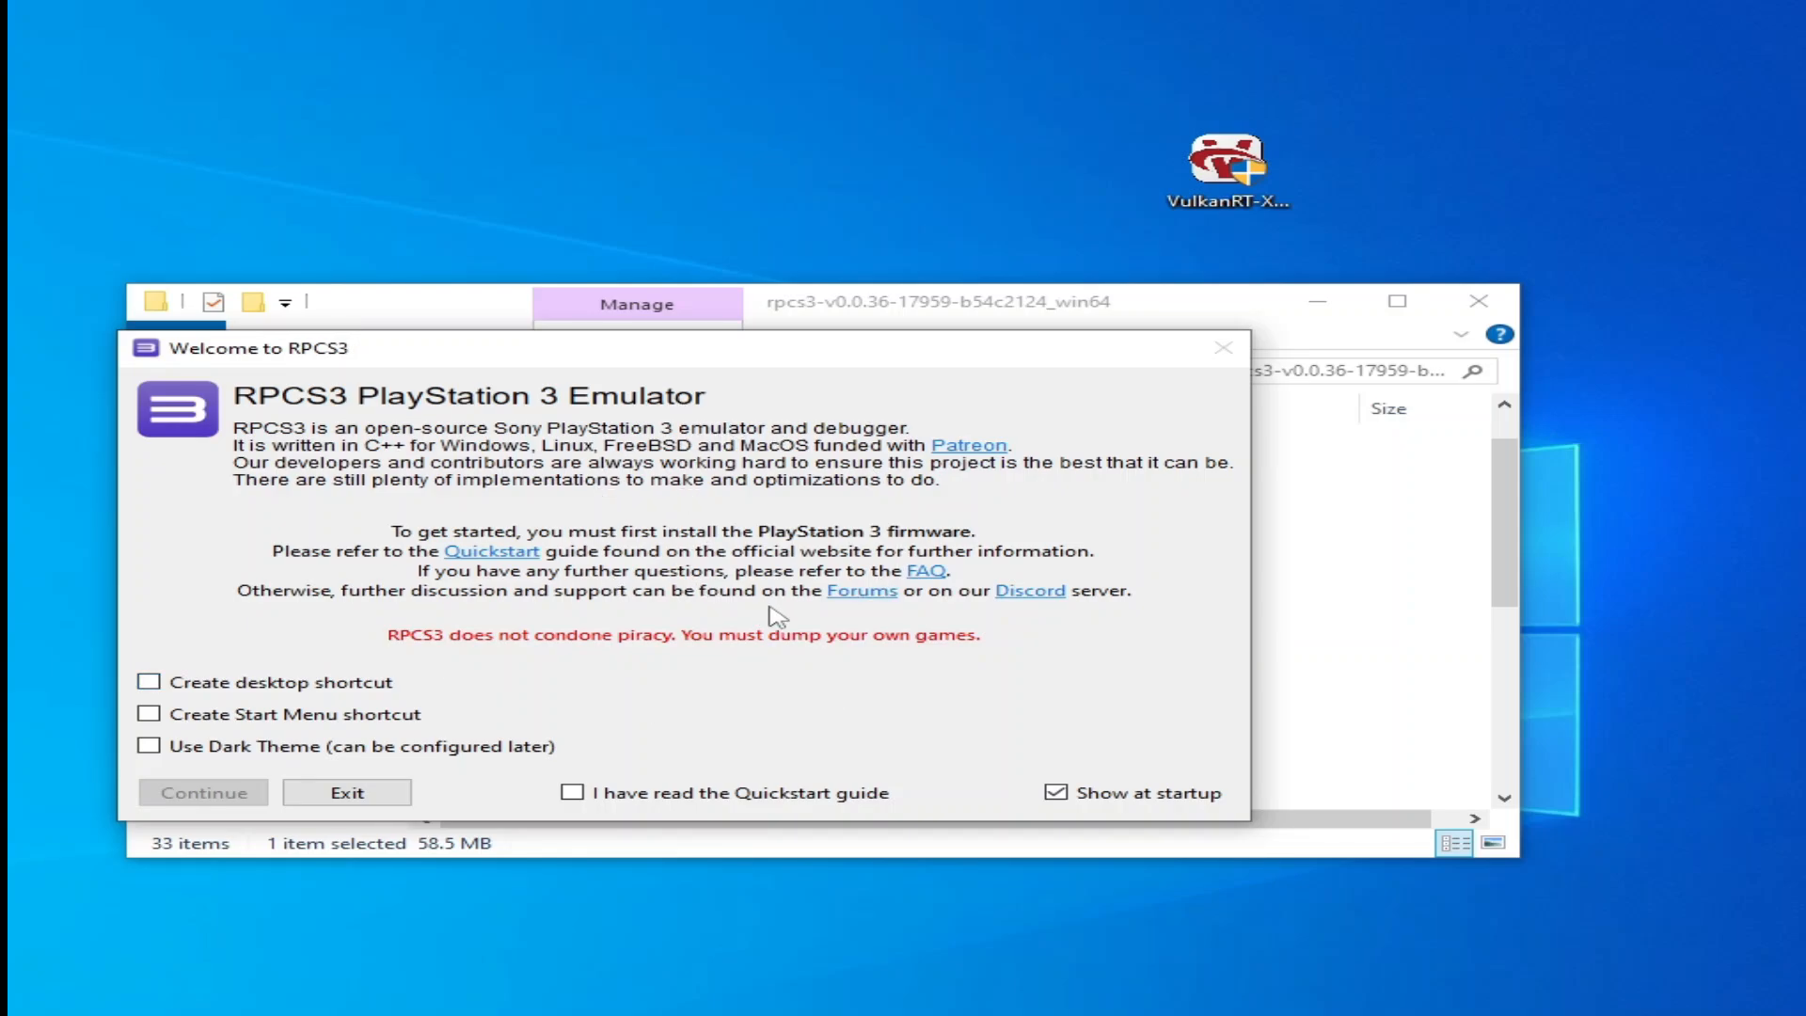